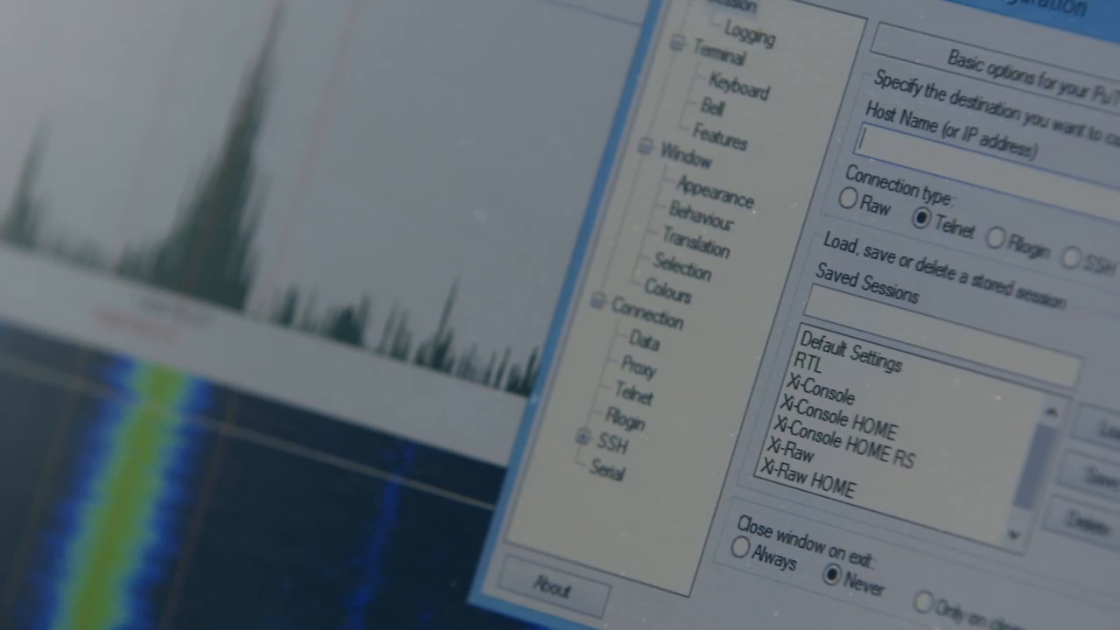
{"action": "type", "text": "192.168.1."}
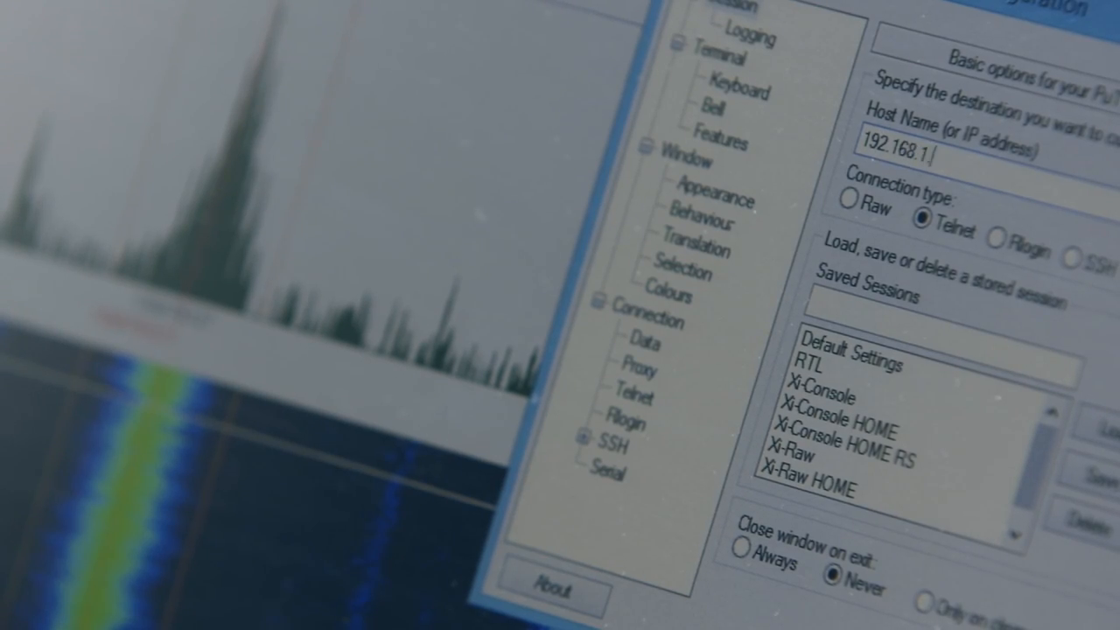
{"action": "type", "text": "254"}
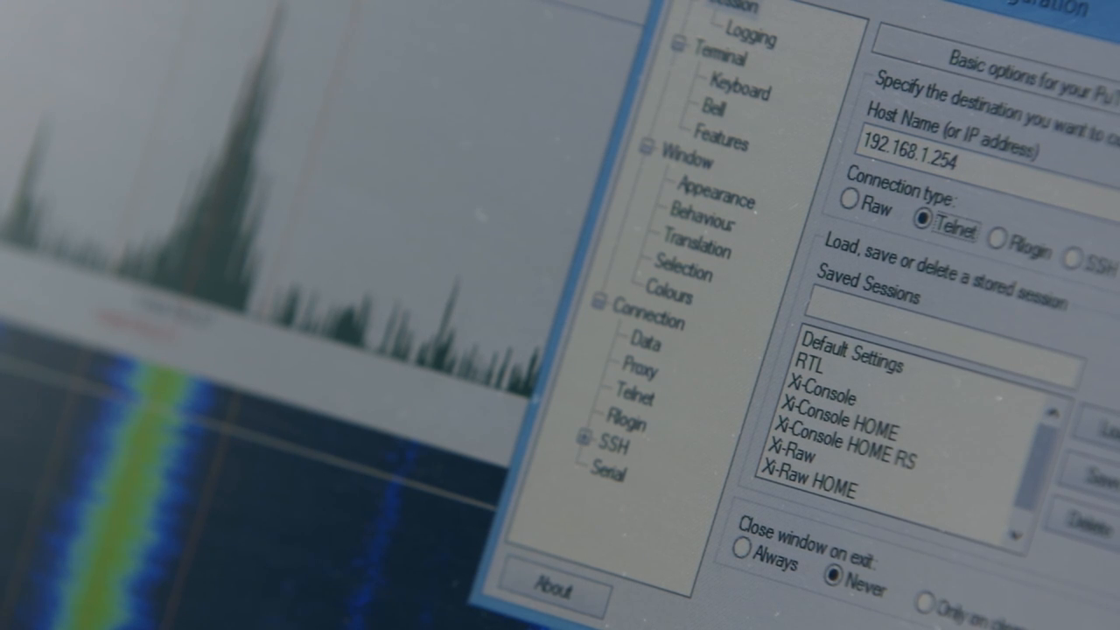